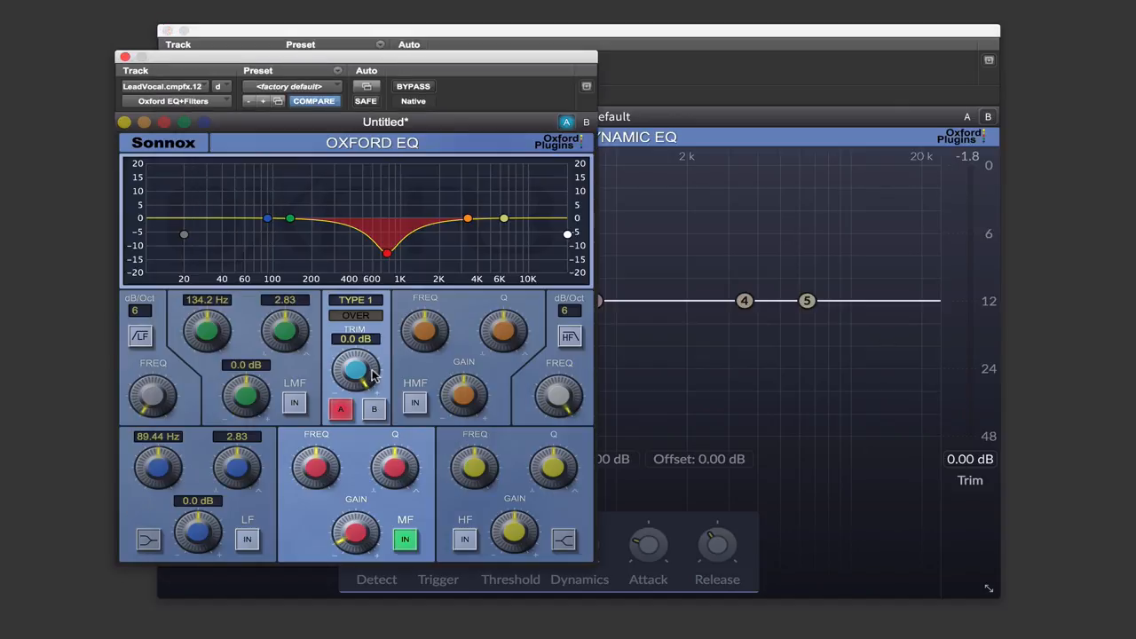
{"action": "mouse_move", "coordinate": [373, 164]}
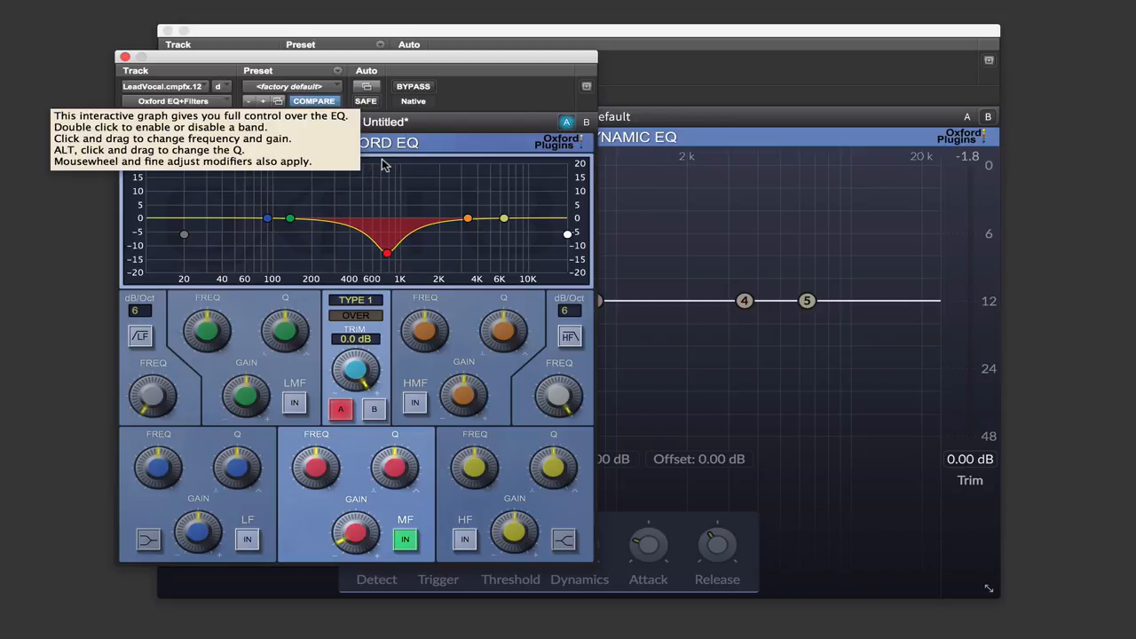
{"action": "mouse_move", "coordinate": [426, 231]}
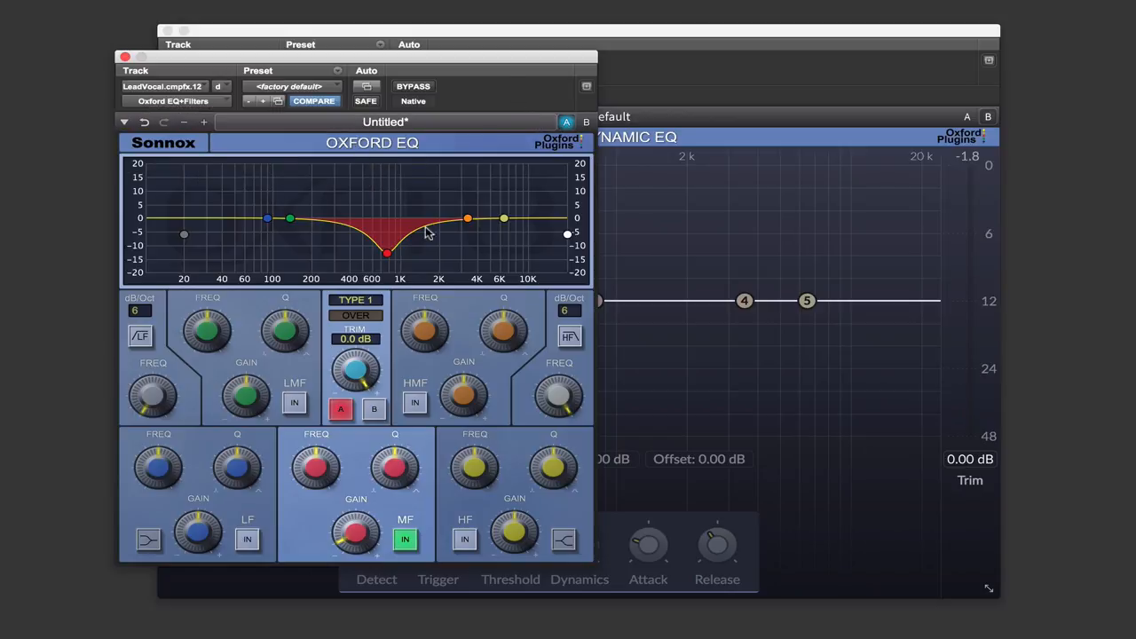
Ease the 775 Hz mid-band cut to about -5.8 dB and select EQ Type 3.
{"action": "left_click", "coordinate": [355, 300]}
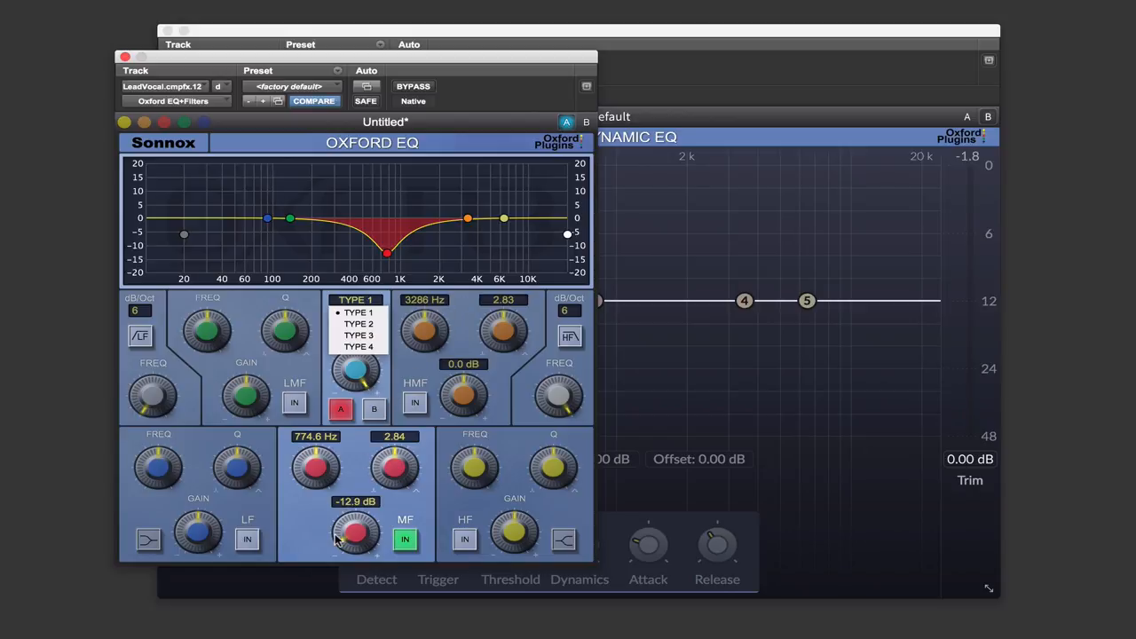
{"action": "left_click_drag", "start_coordinate": [355, 532], "coordinate": [355, 546]}
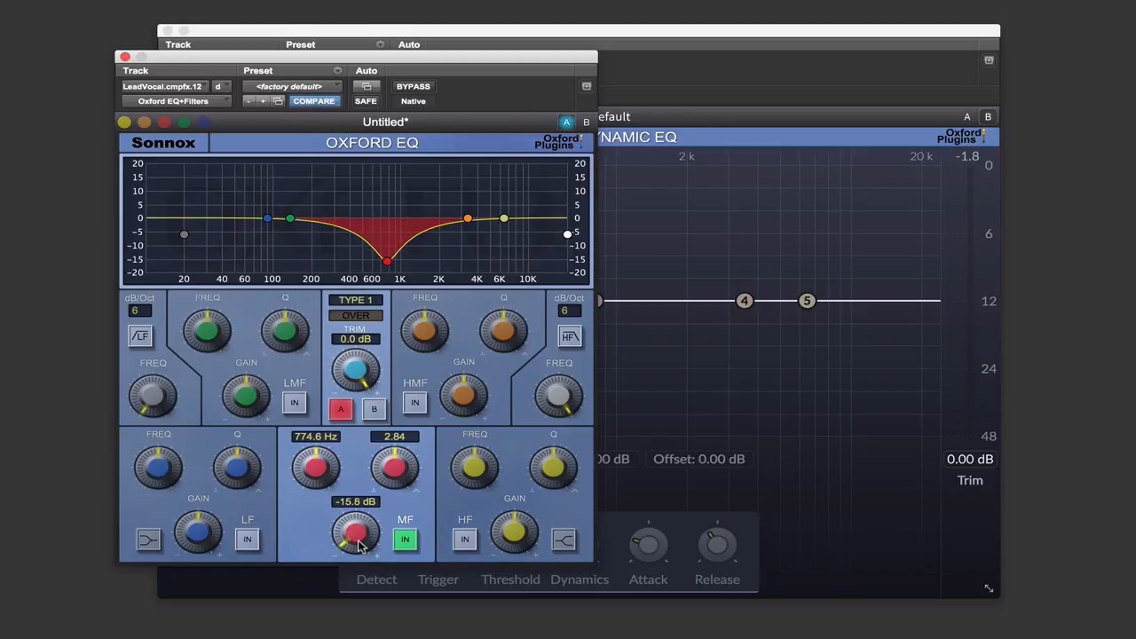
{"action": "left_click_drag", "start_coordinate": [355, 533], "coordinate": [360, 520]}
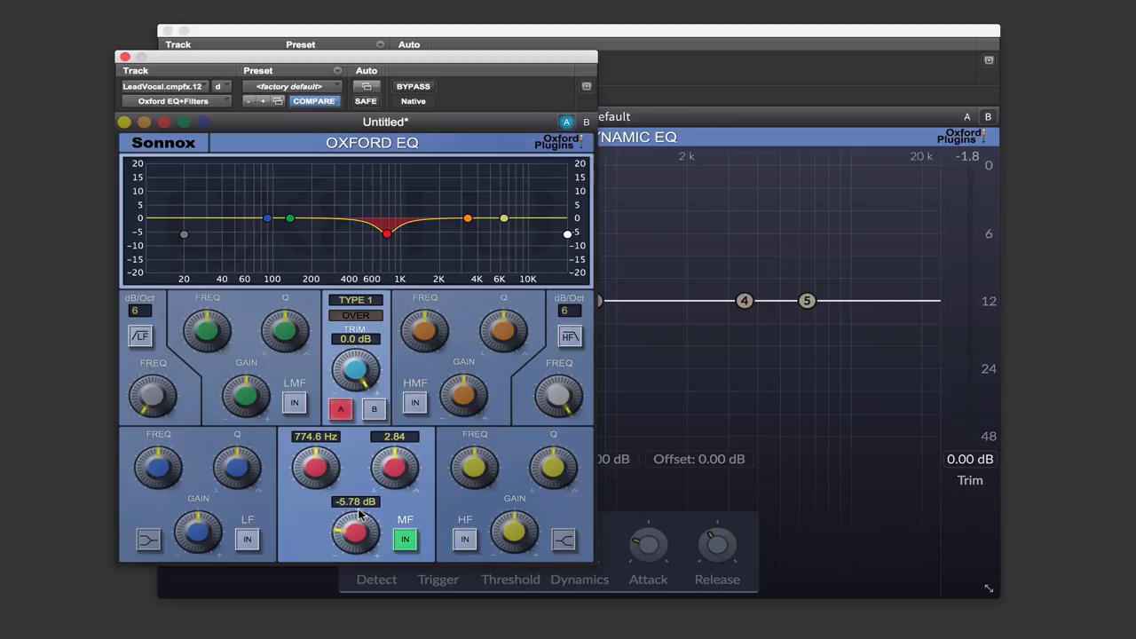
{"action": "left_click", "coordinate": [356, 299]}
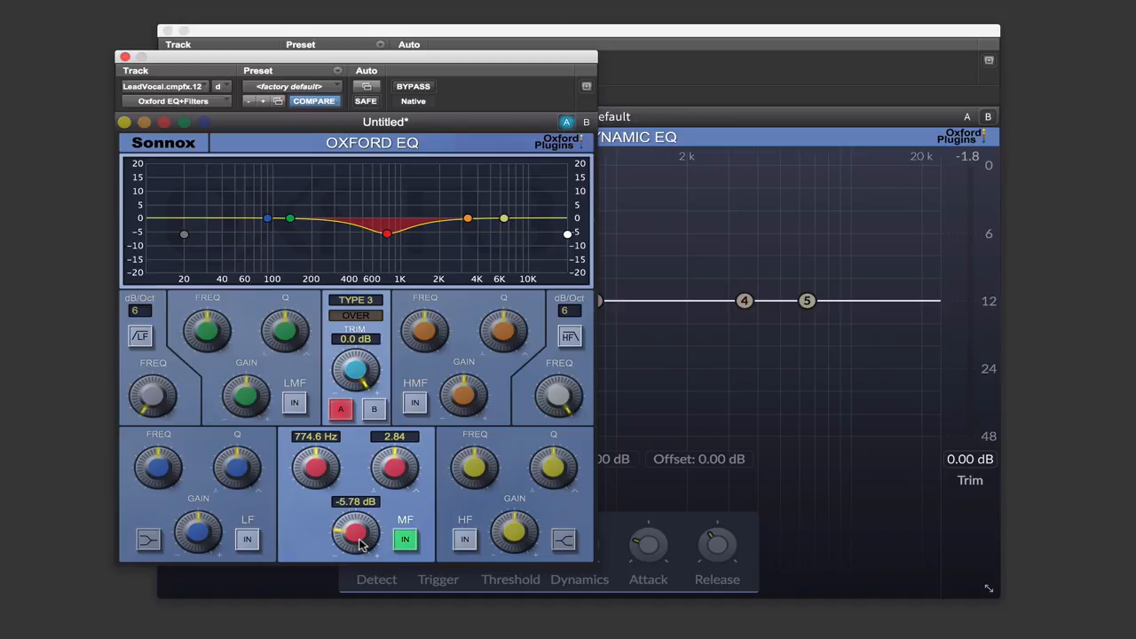
{"action": "left_click_drag", "start_coordinate": [355, 533], "coordinate": [356, 524]}
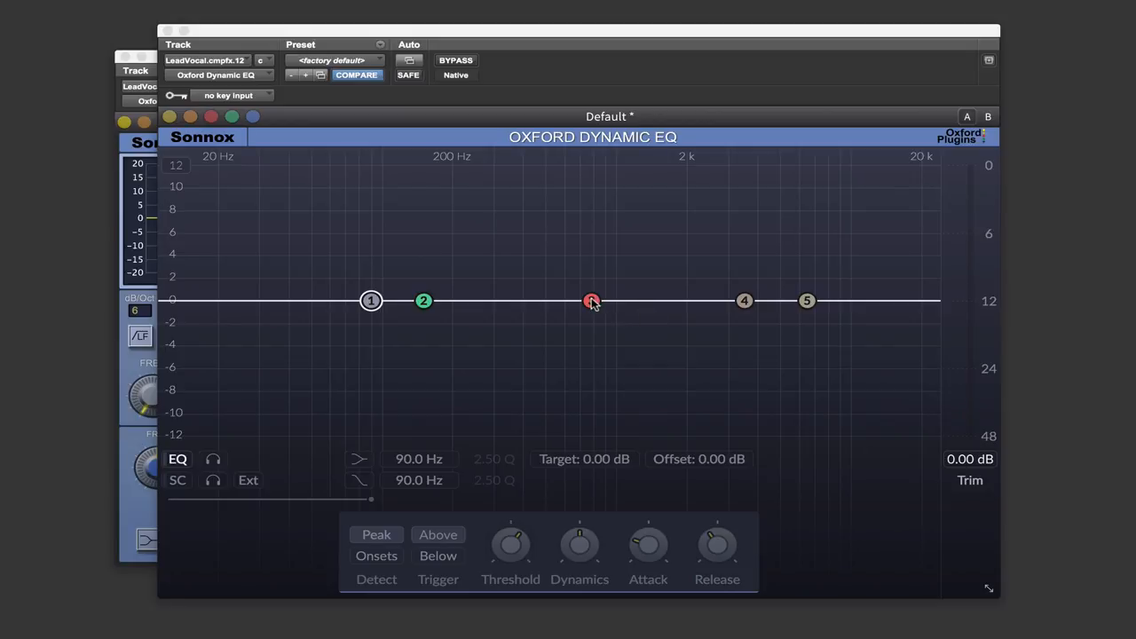
{"action": "left_click_drag", "start_coordinate": [592, 300], "coordinate": [594, 337]}
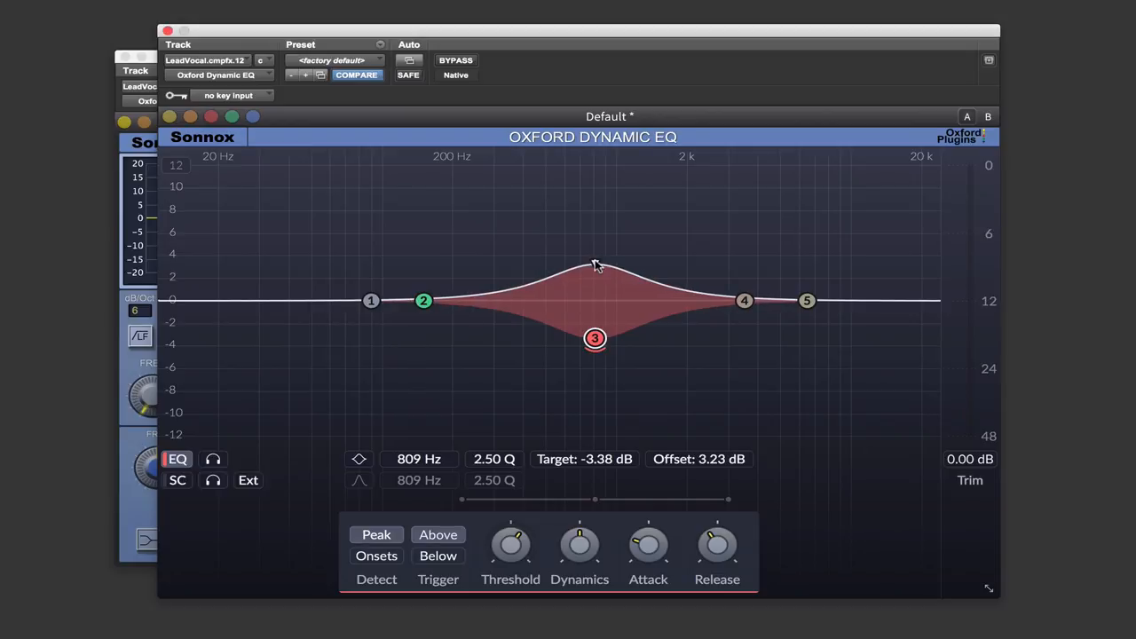
{"action": "mouse_move", "coordinate": [750, 386]}
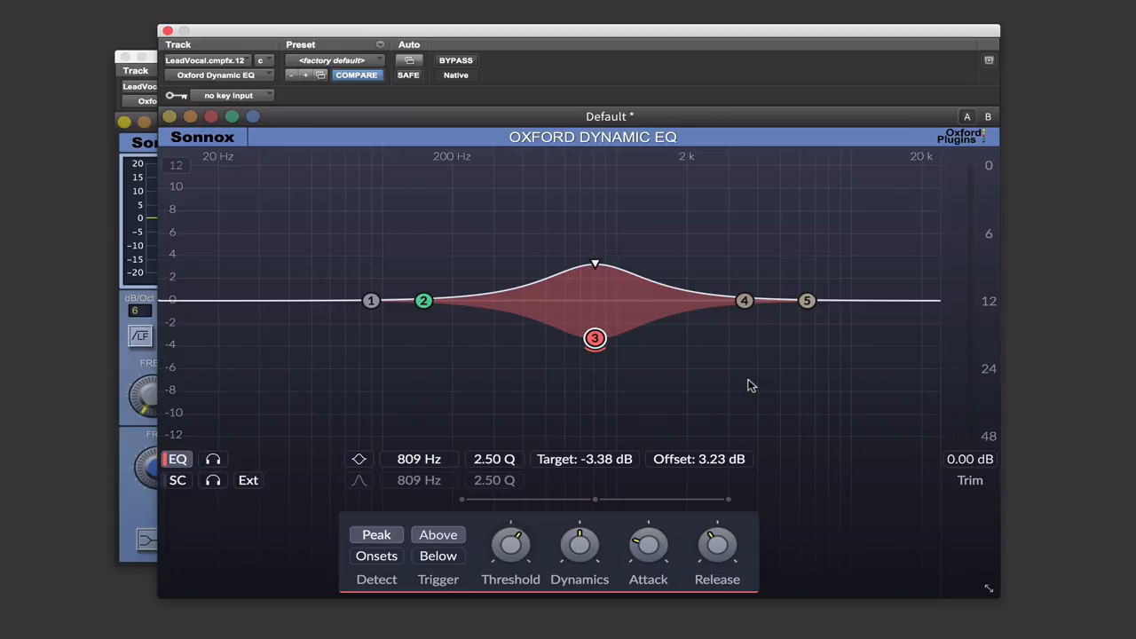
{"action": "mouse_move", "coordinate": [586, 238]}
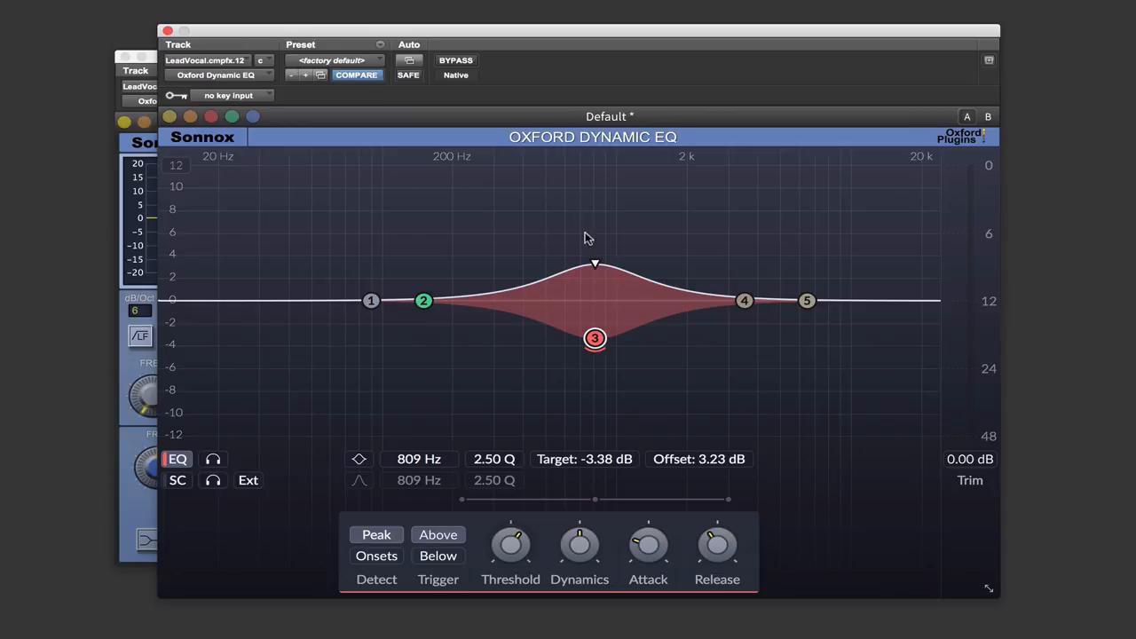
{"action": "left_click_drag", "start_coordinate": [595, 337], "coordinate": [594, 300]}
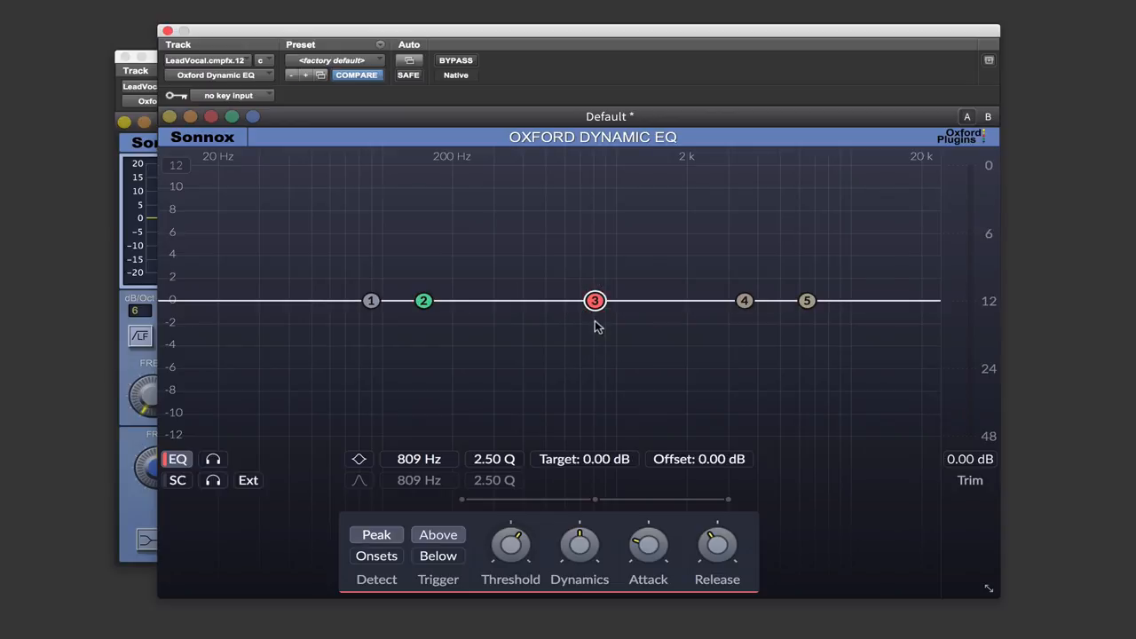
{"action": "mouse_move", "coordinate": [392, 508]}
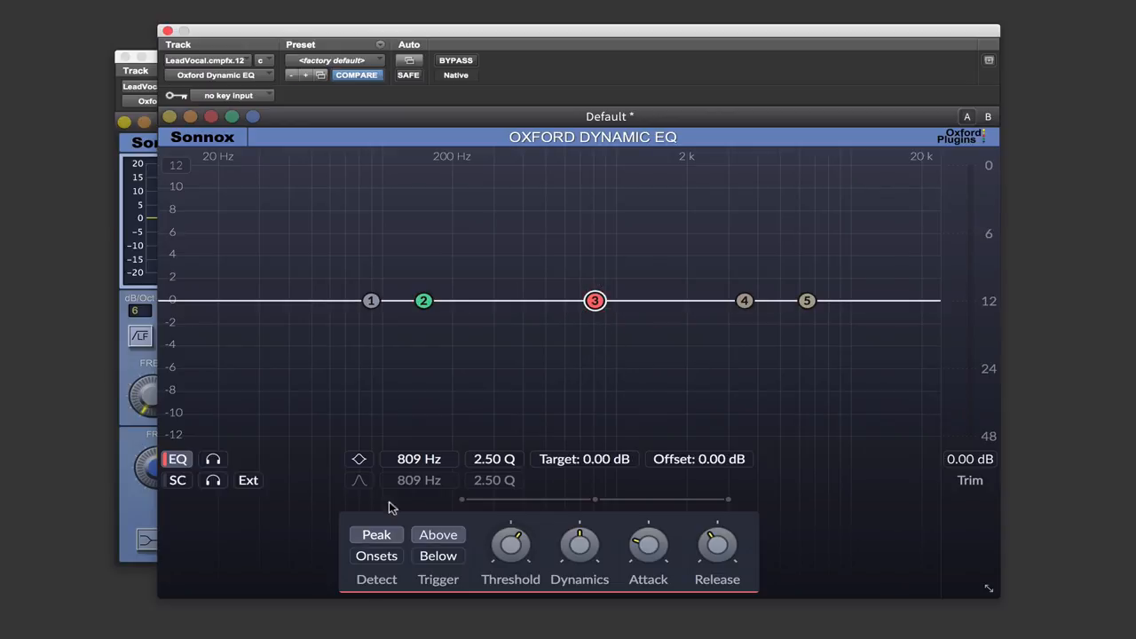
{"action": "mouse_move", "coordinate": [796, 536]}
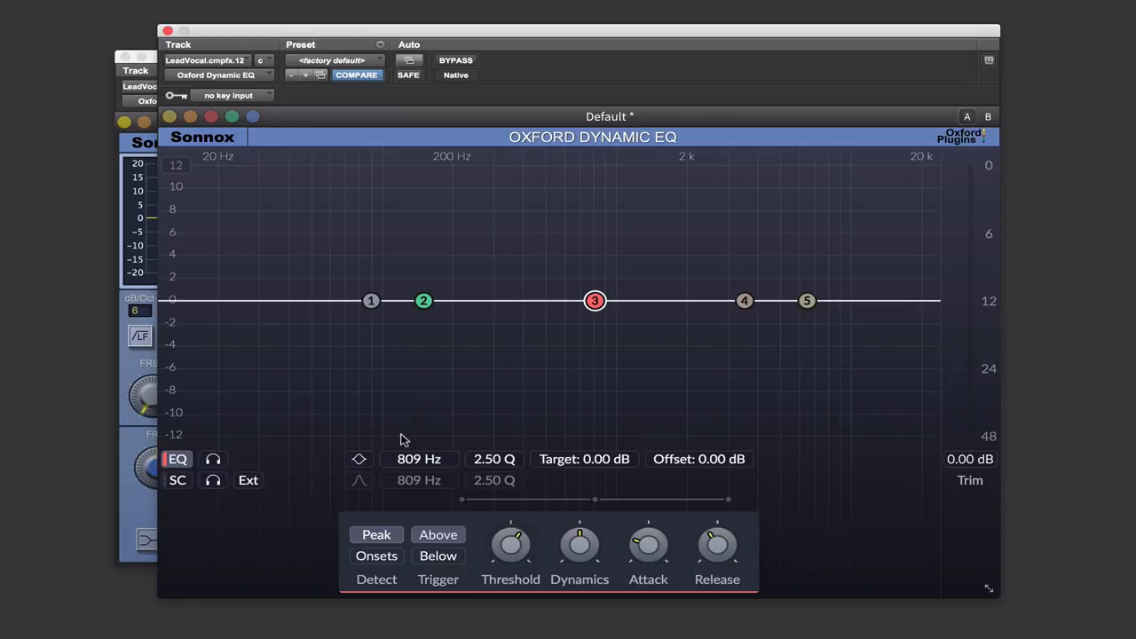
{"action": "mouse_move", "coordinate": [462, 310]}
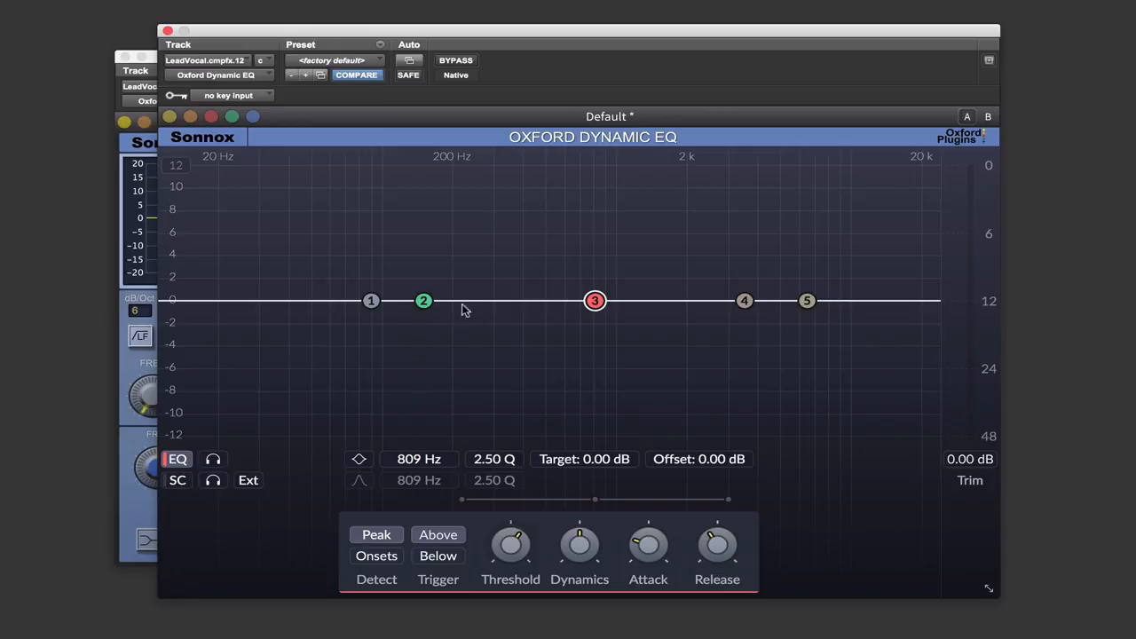
Toggle EQ processing off and on, then sweep band 3 between about 578 and 810 Hz.
{"action": "left_click", "coordinate": [423, 300]}
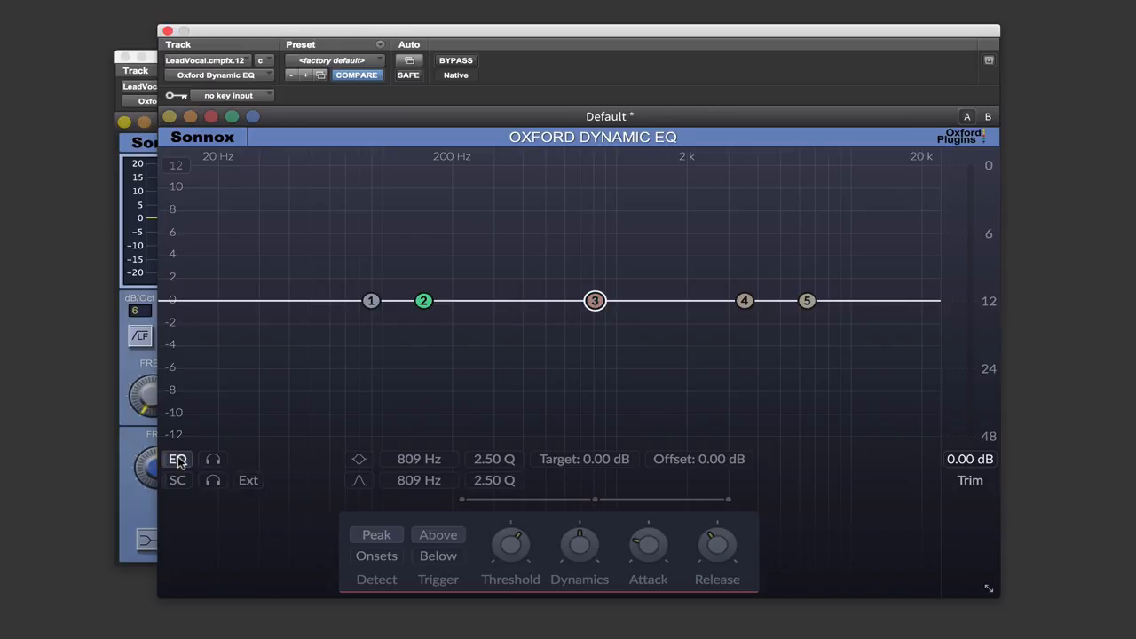
{"action": "left_click", "coordinate": [177, 459]}
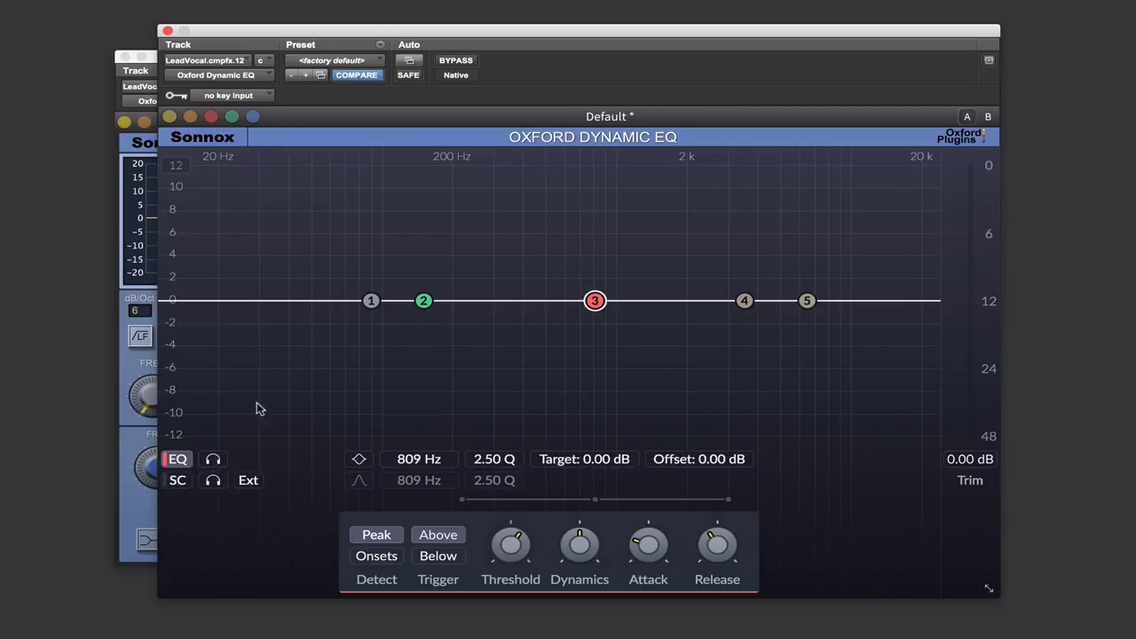
{"action": "mouse_move", "coordinate": [282, 393]}
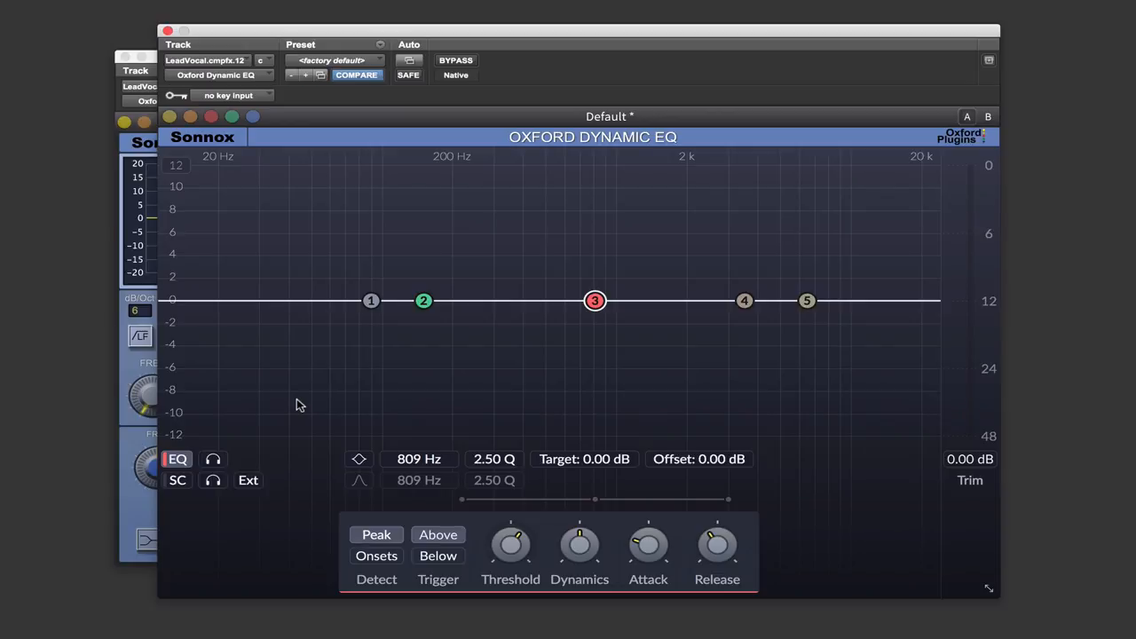
{"action": "mouse_move", "coordinate": [471, 344]}
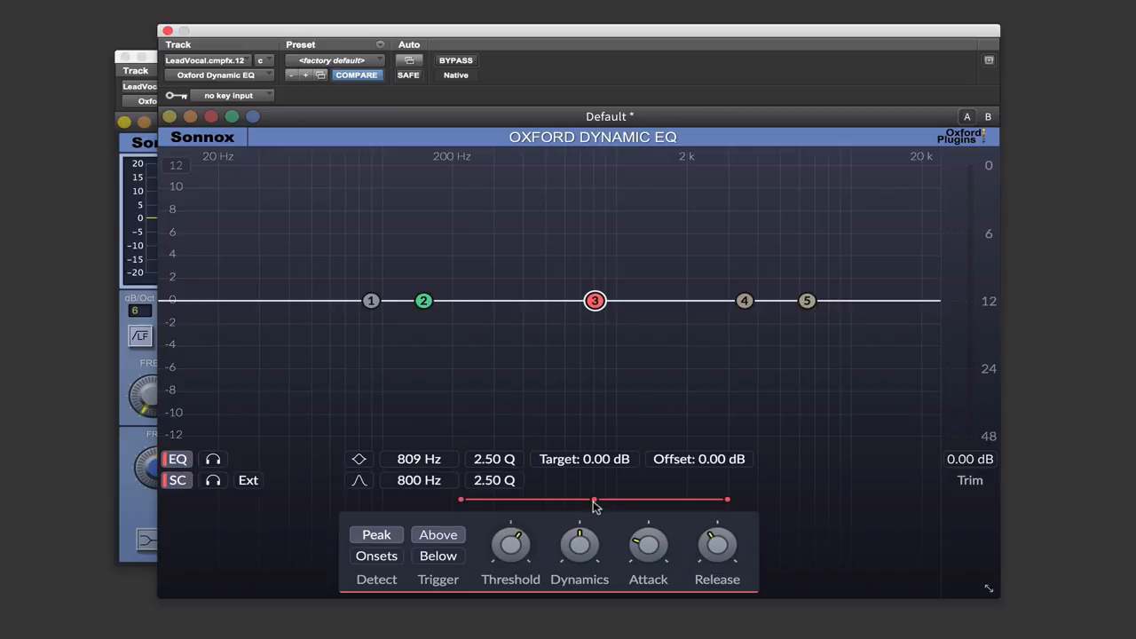
{"action": "left_click_drag", "start_coordinate": [594, 300], "coordinate": [503, 299]}
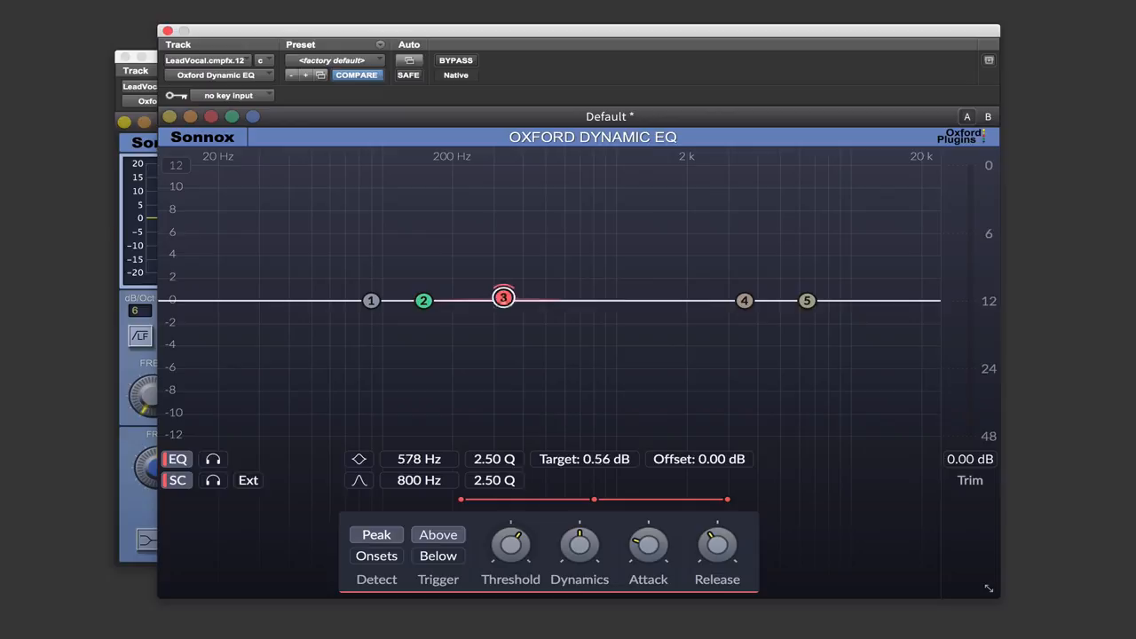
{"action": "left_click_drag", "start_coordinate": [503, 300], "coordinate": [594, 299]}
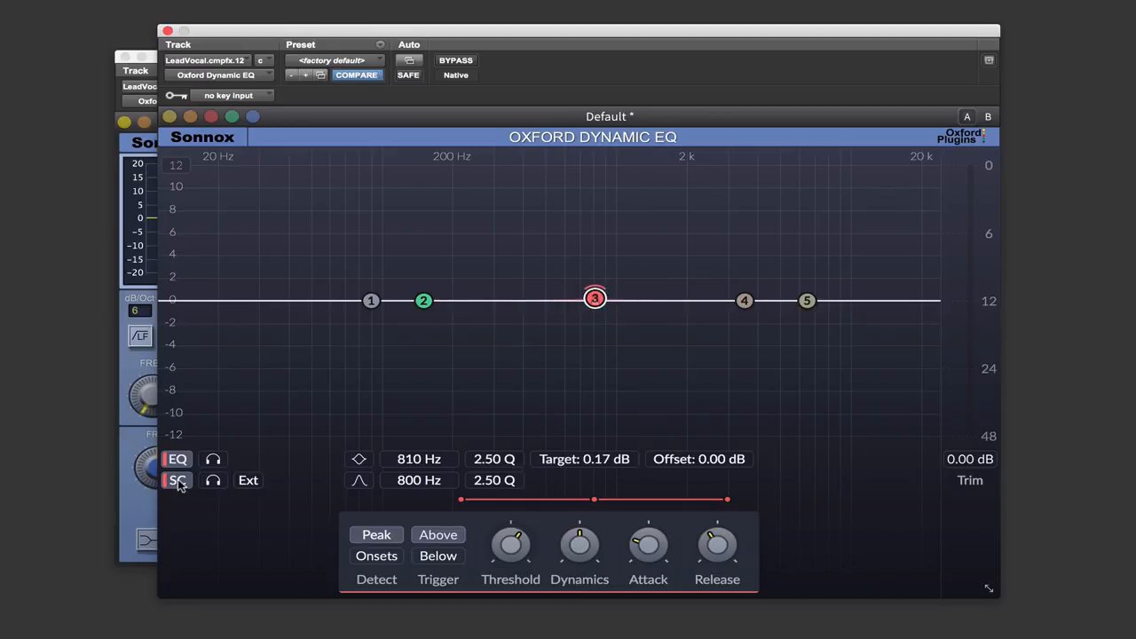
Place band 3 at 1435 Hz and narrow its sidechain detection to 246 Hz, Q 7.37.
{"action": "left_click", "coordinate": [177, 459]}
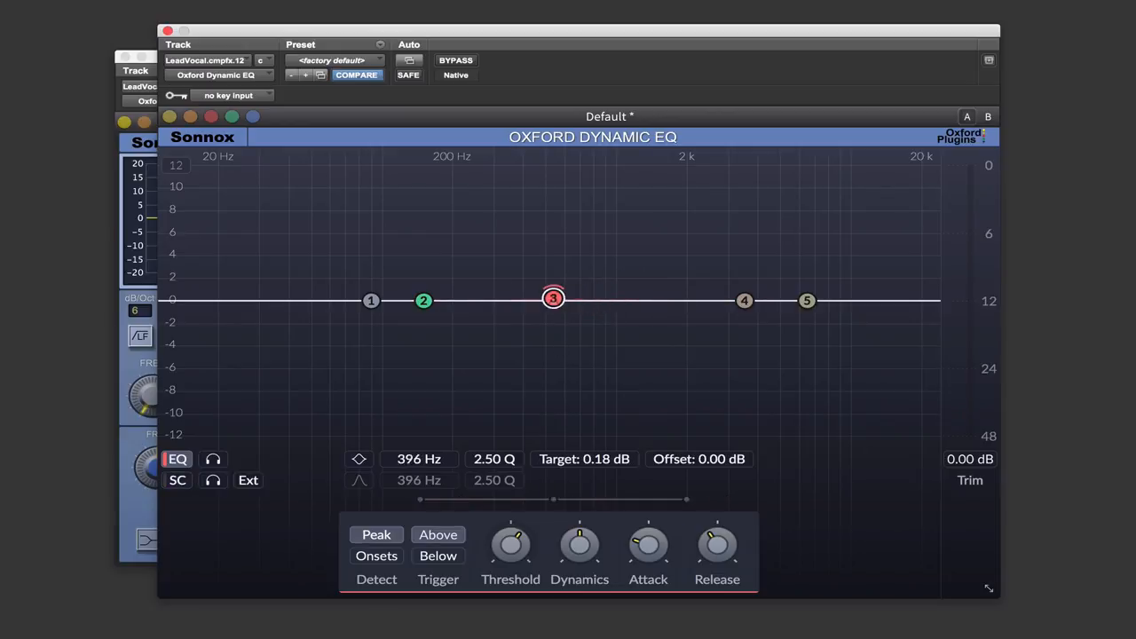
{"action": "left_click_drag", "start_coordinate": [553, 299], "coordinate": [574, 293]}
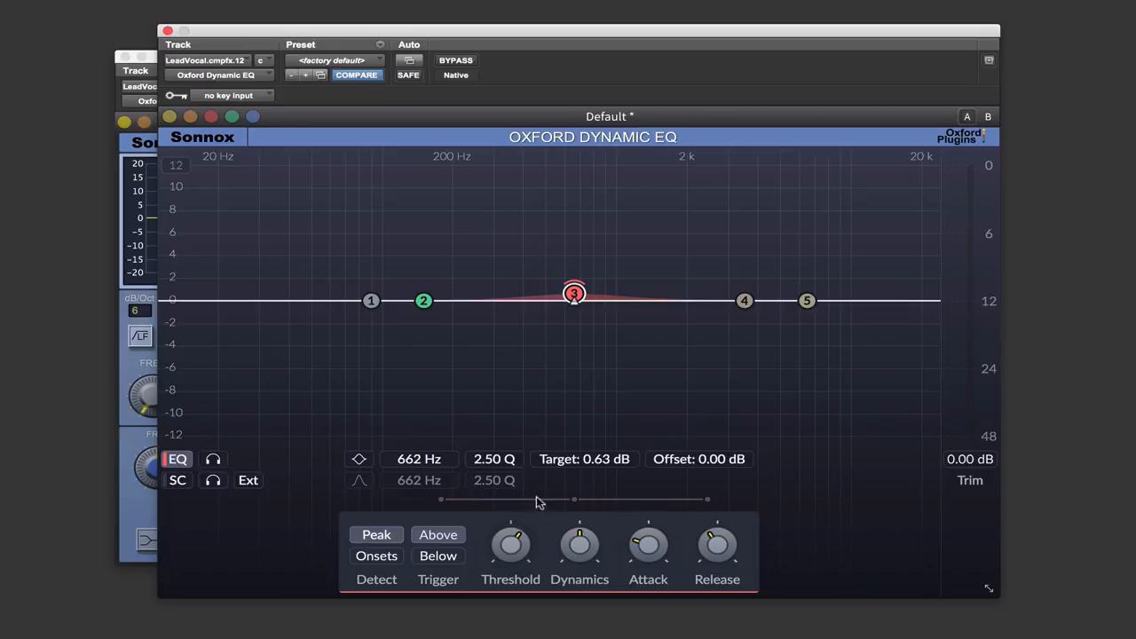
{"action": "mouse_move", "coordinate": [579, 316]}
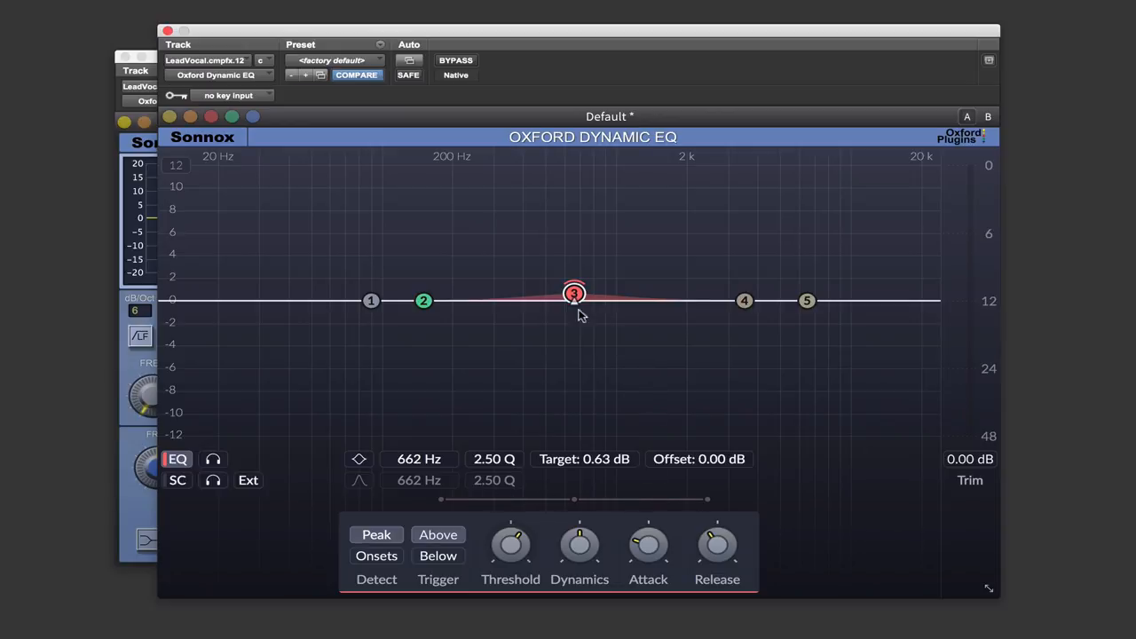
{"action": "left_click_drag", "start_coordinate": [574, 293], "coordinate": [557, 304]}
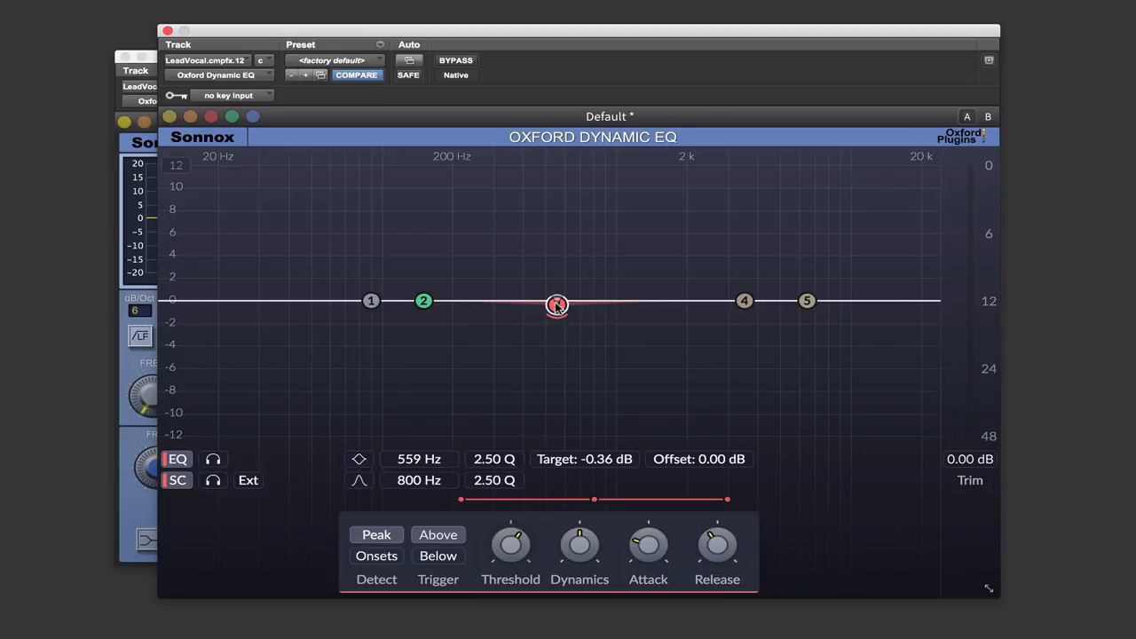
{"action": "left_click_drag", "start_coordinate": [556, 304], "coordinate": [653, 293]}
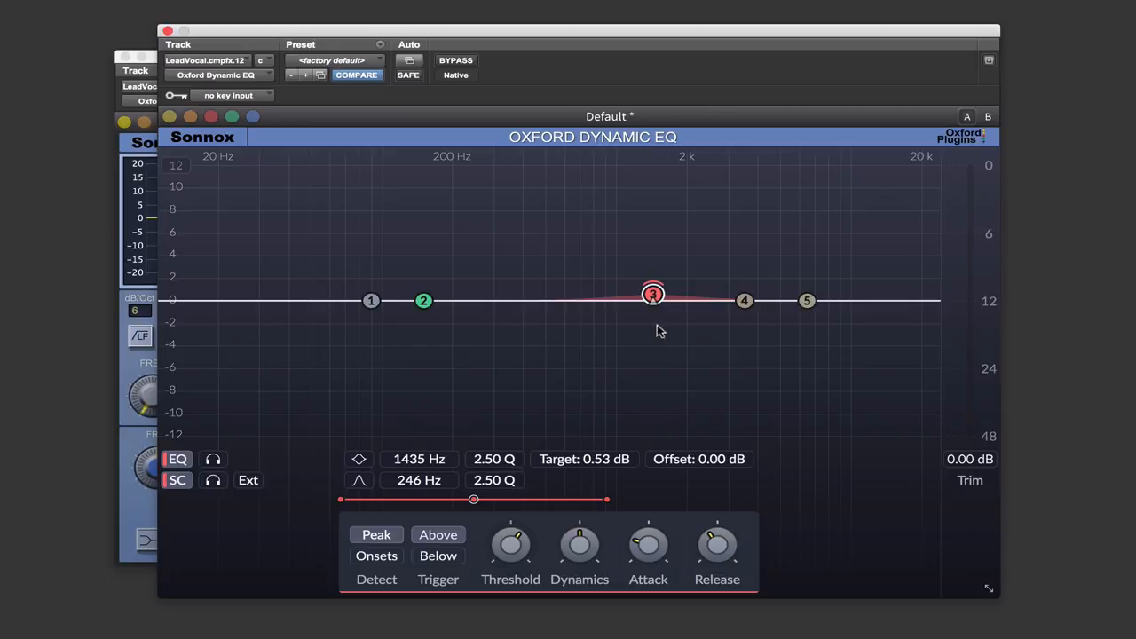
{"action": "mouse_move", "coordinate": [609, 506]}
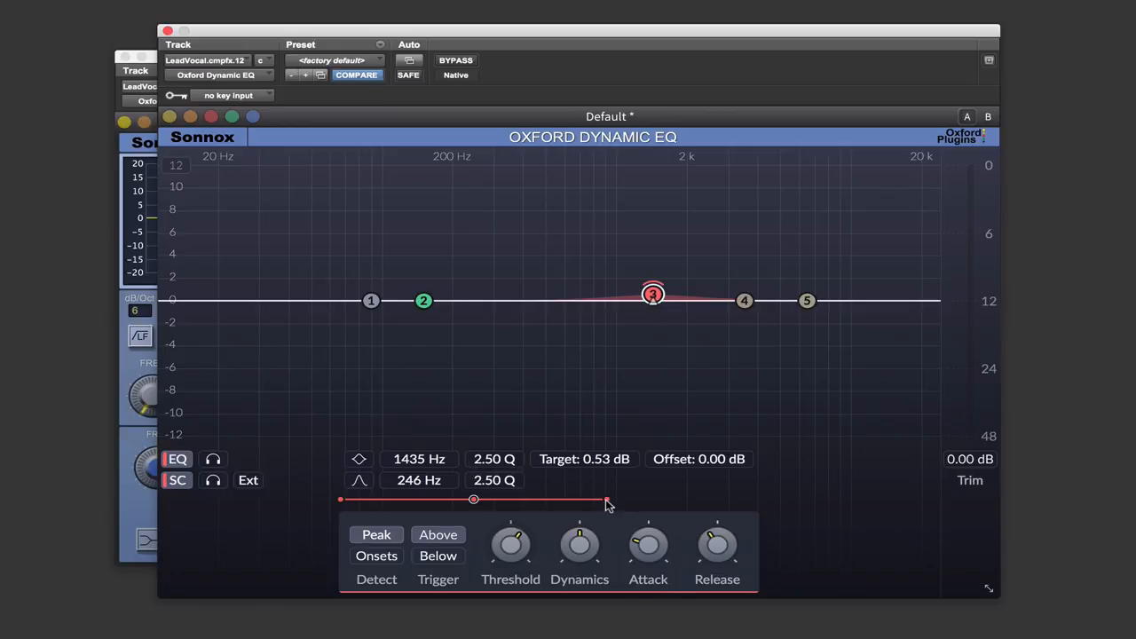
{"action": "left_click_drag", "start_coordinate": [608, 499], "coordinate": [546, 500]}
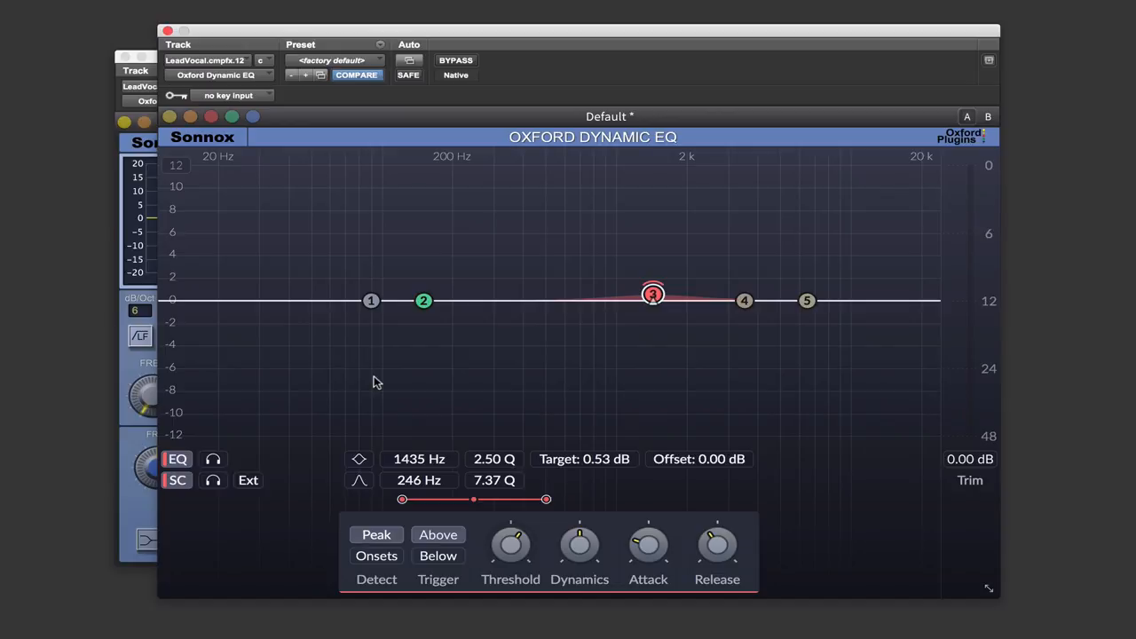
{"action": "mouse_move", "coordinate": [517, 414]}
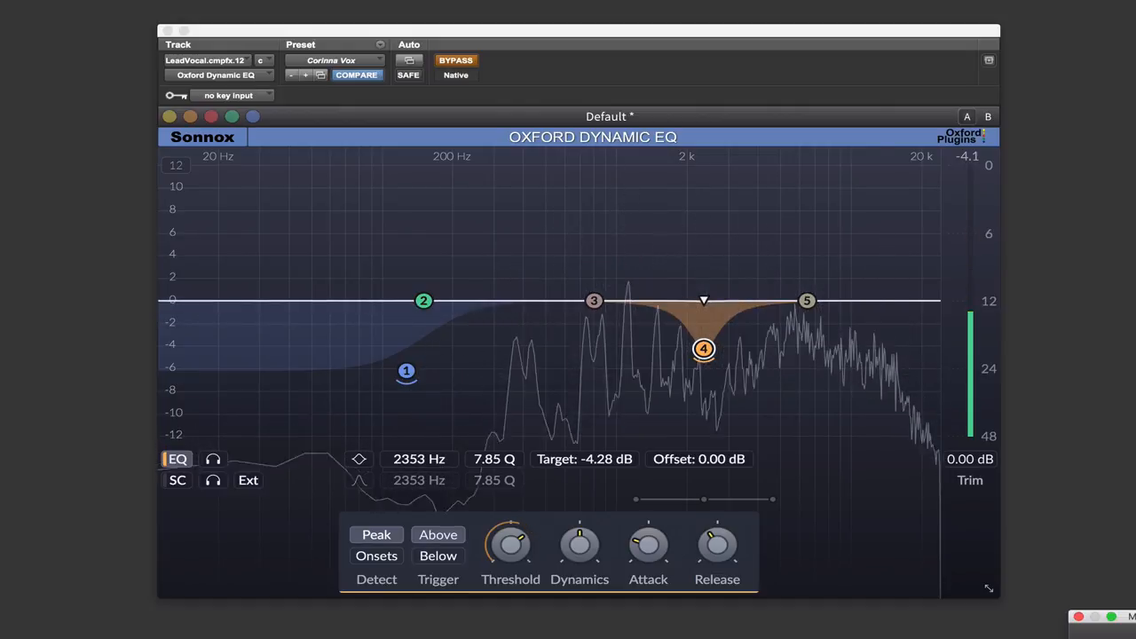
Un-bypass the Corinna Vox preset so the 127 Hz shelf and 2353 Hz dip are heard.
{"action": "left_click", "coordinate": [455, 60]}
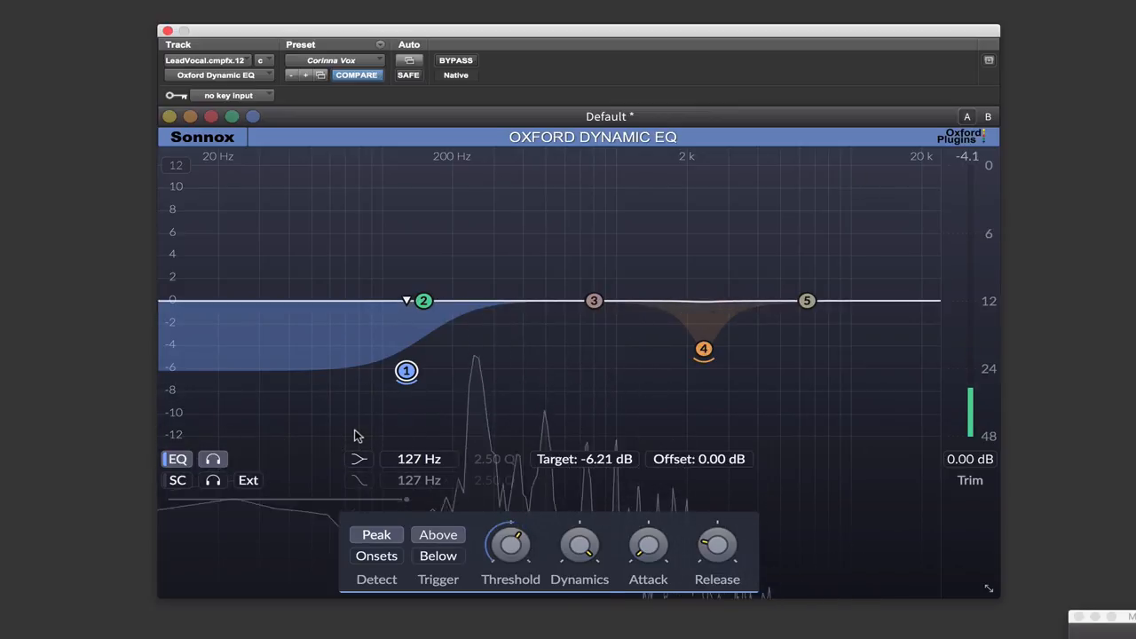
{"action": "mouse_move", "coordinate": [704, 349]}
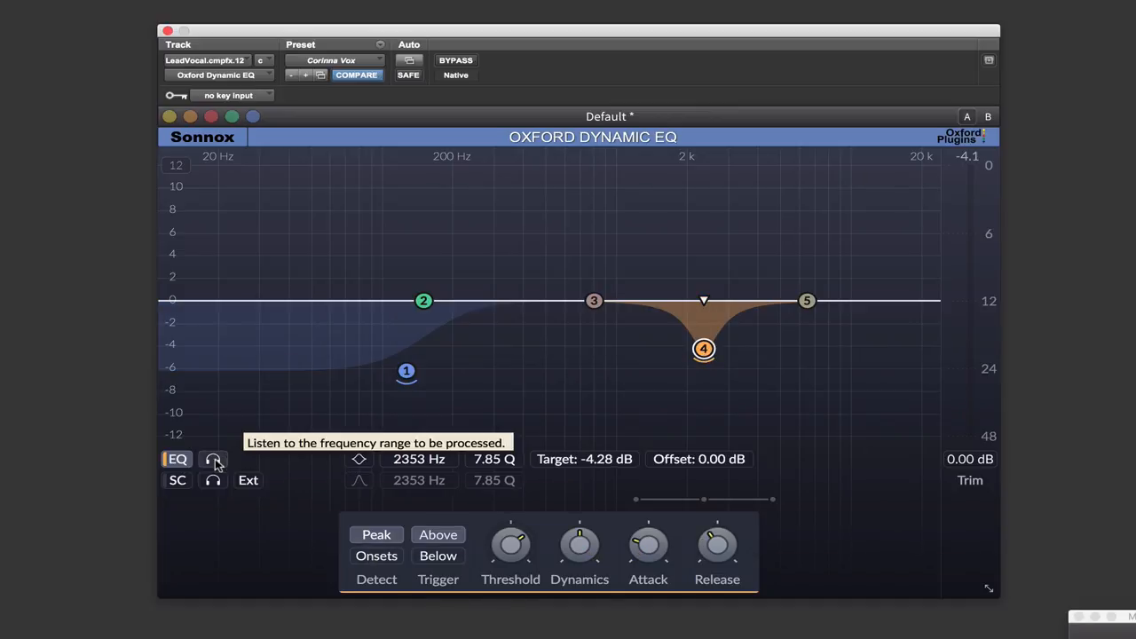
{"action": "left_click", "coordinate": [213, 459]}
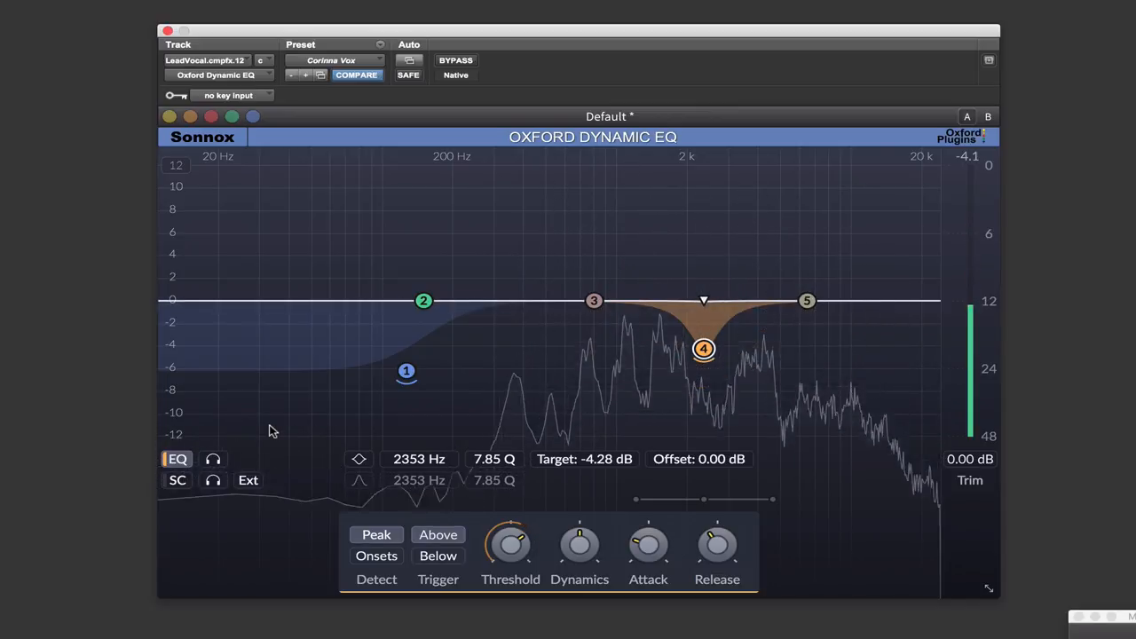
{"action": "mouse_move", "coordinate": [212, 459]}
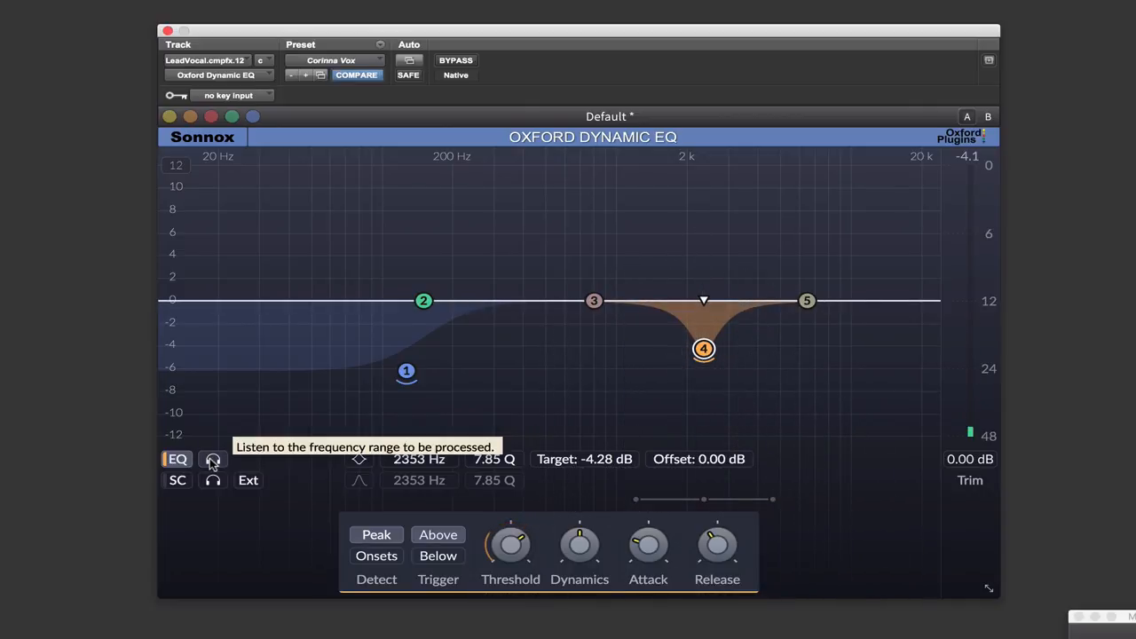
{"action": "mouse_move", "coordinate": [261, 438]}
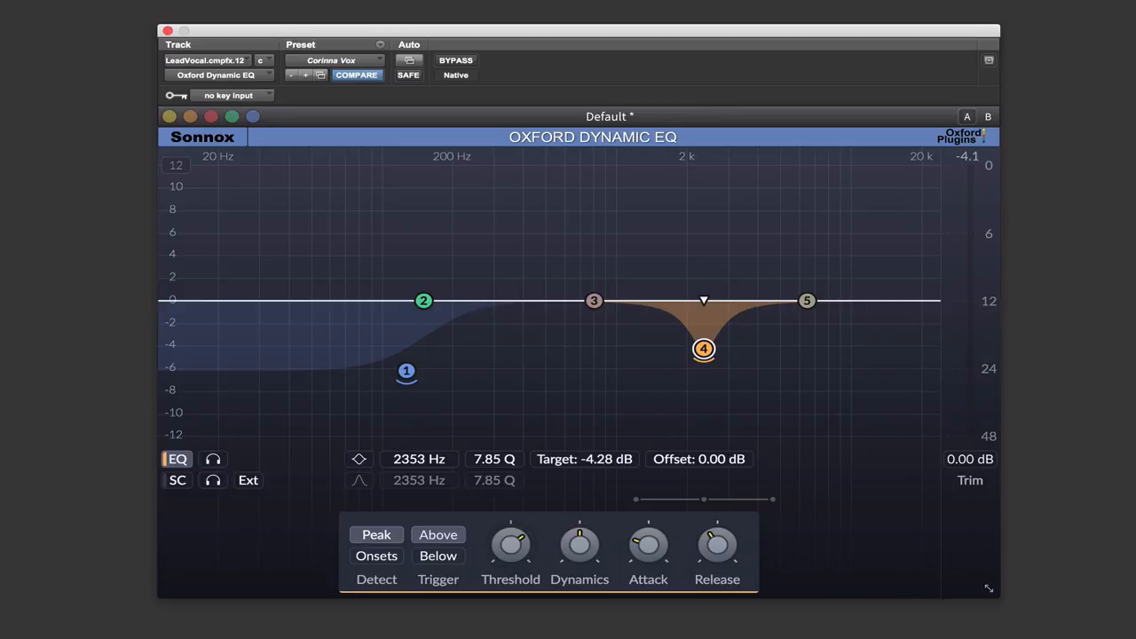
{"action": "mouse_move", "coordinate": [864, 331]}
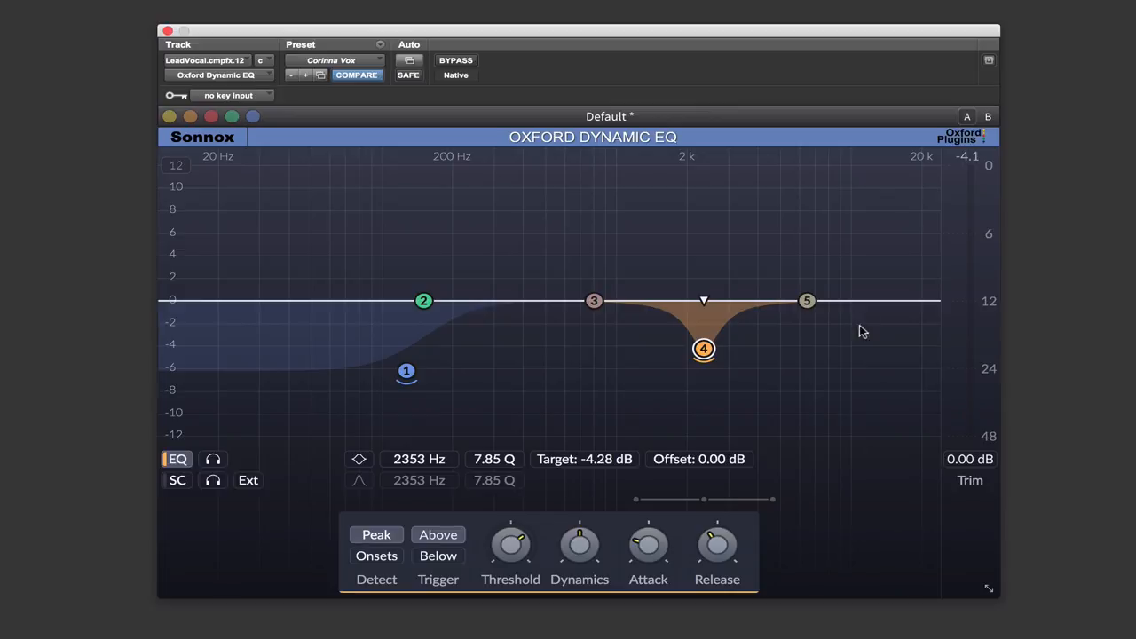
Raise the band 2 node to a +4.64 dB boost at 160 Hz.
{"action": "left_click_drag", "start_coordinate": [424, 300], "coordinate": [429, 246]}
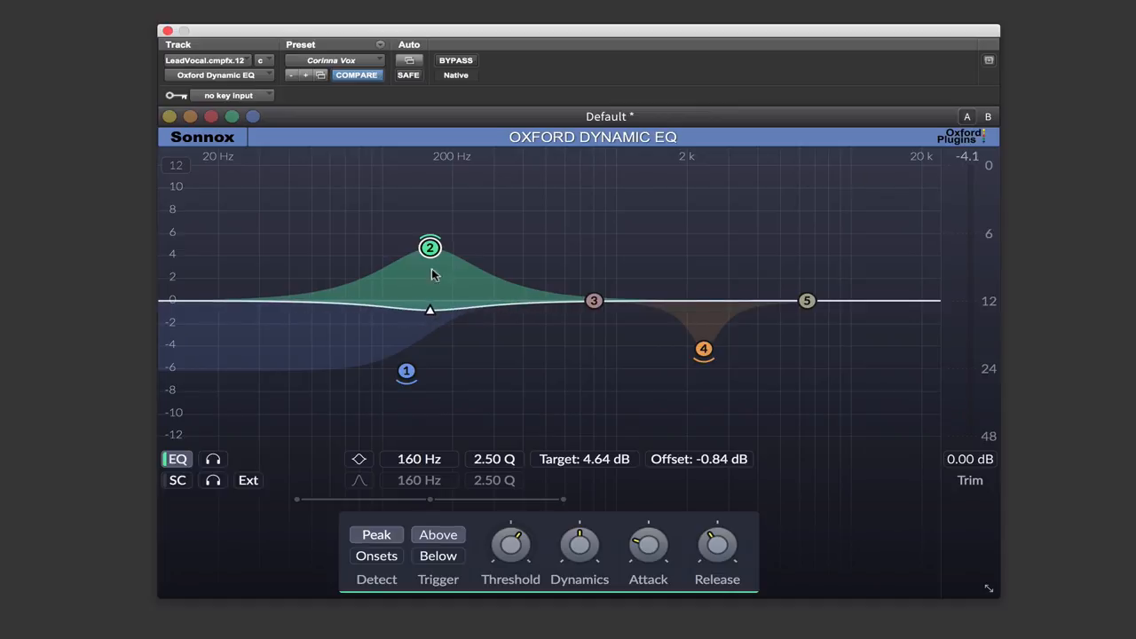
{"action": "mouse_move", "coordinate": [514, 231]}
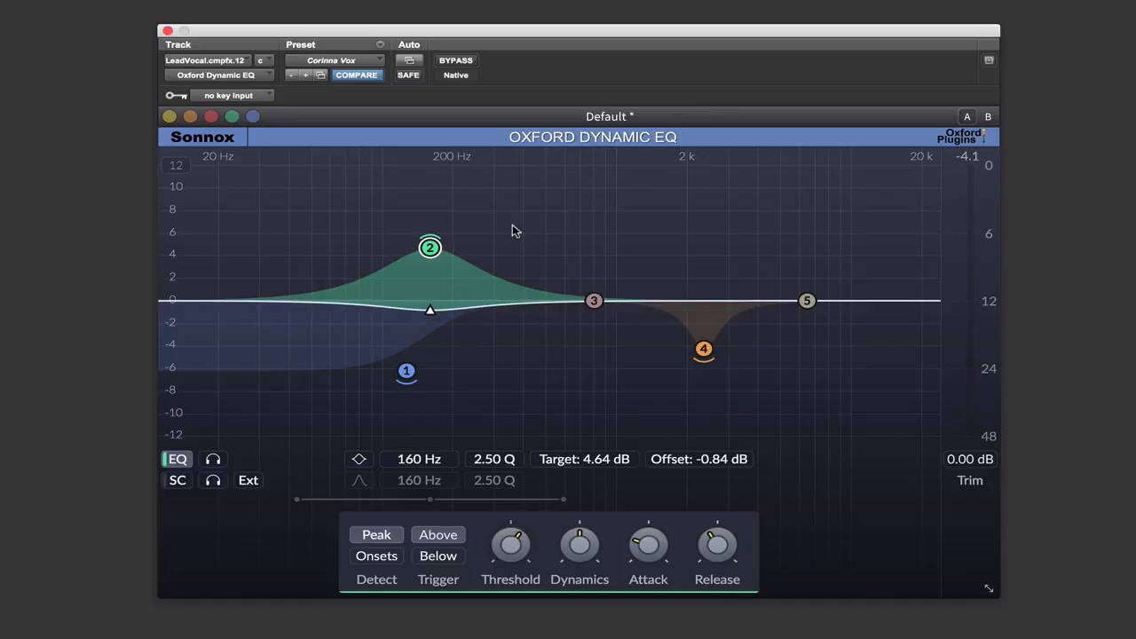